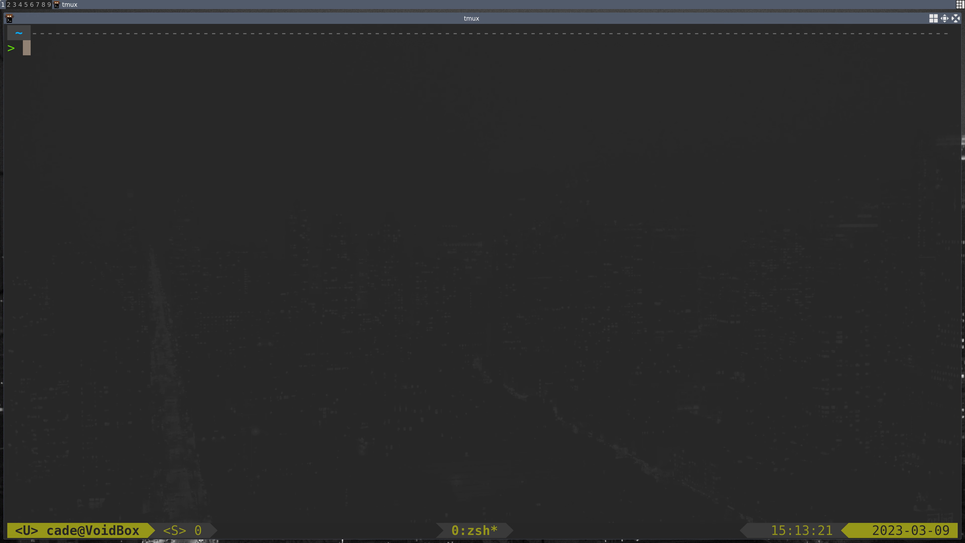
- Launch rject listing the rject, pylift and blog projects, view its help and return to the list
type("rject")
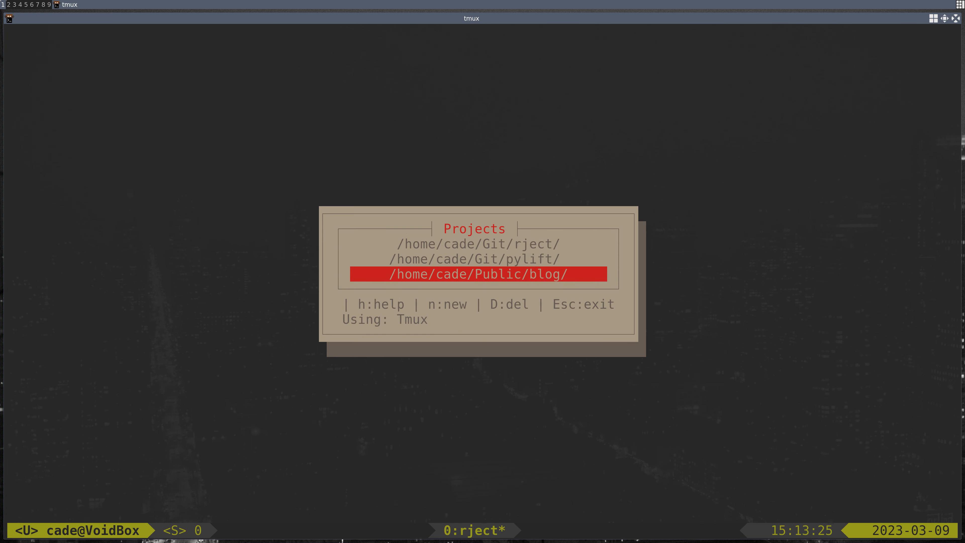
key("Up")
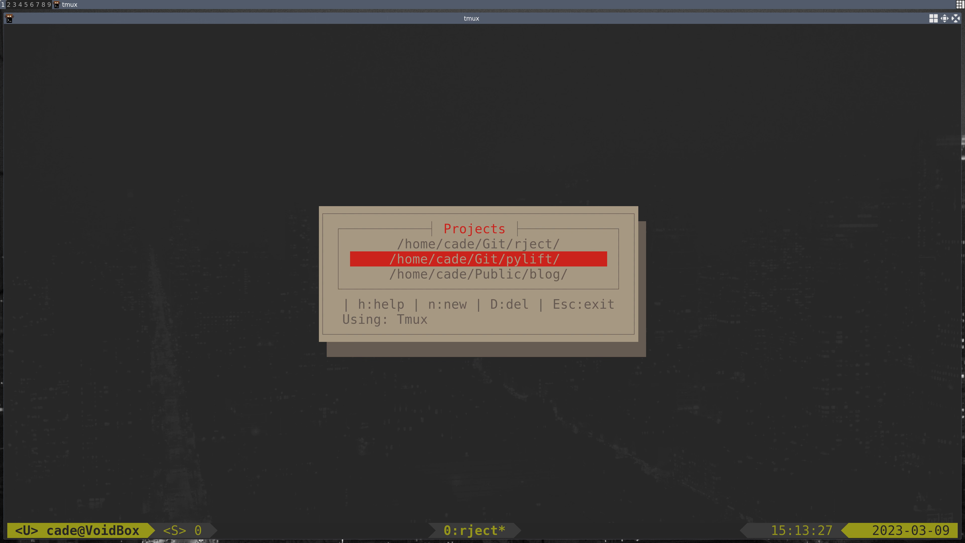
key("Up")
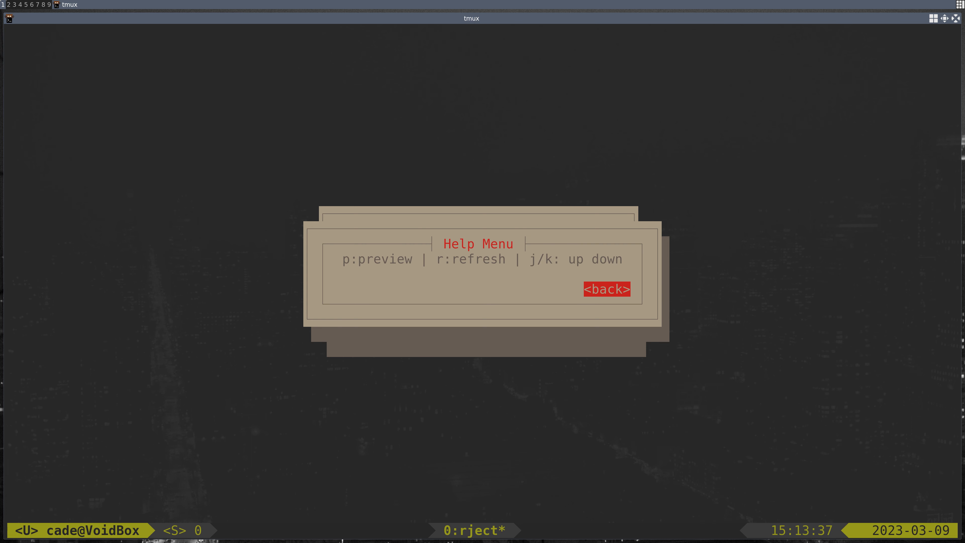
left_click(606, 288)
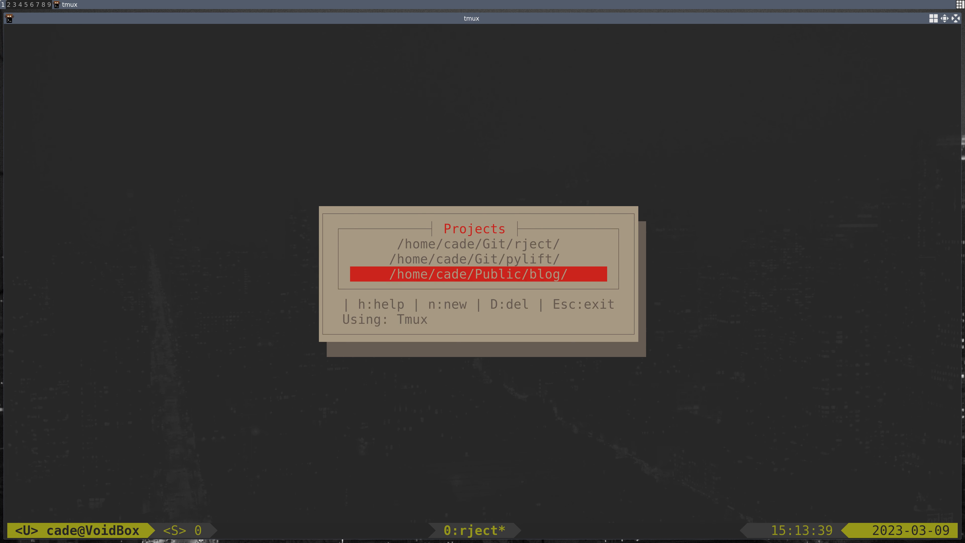
- Move through the project entries, reaching the confirmation for a project at the home directory
key("Up")
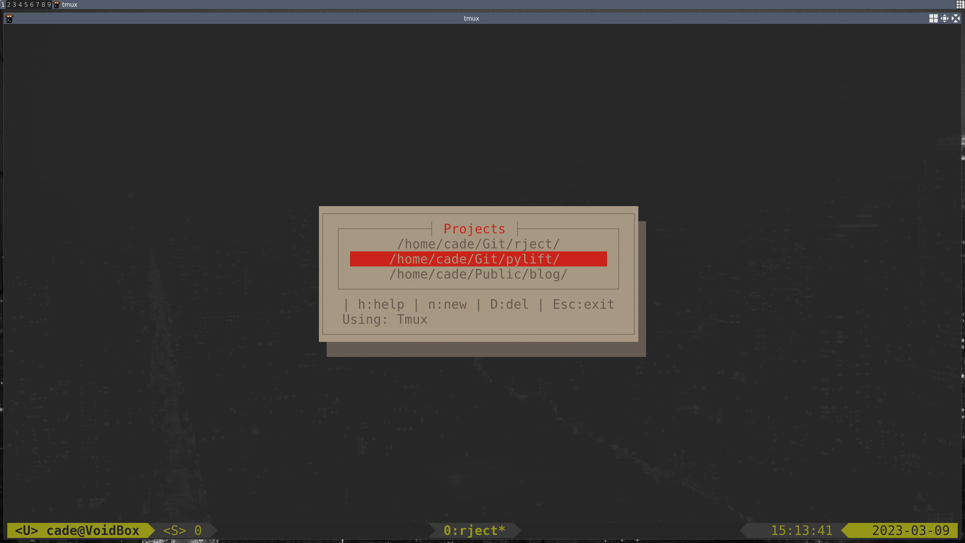
key("Up")
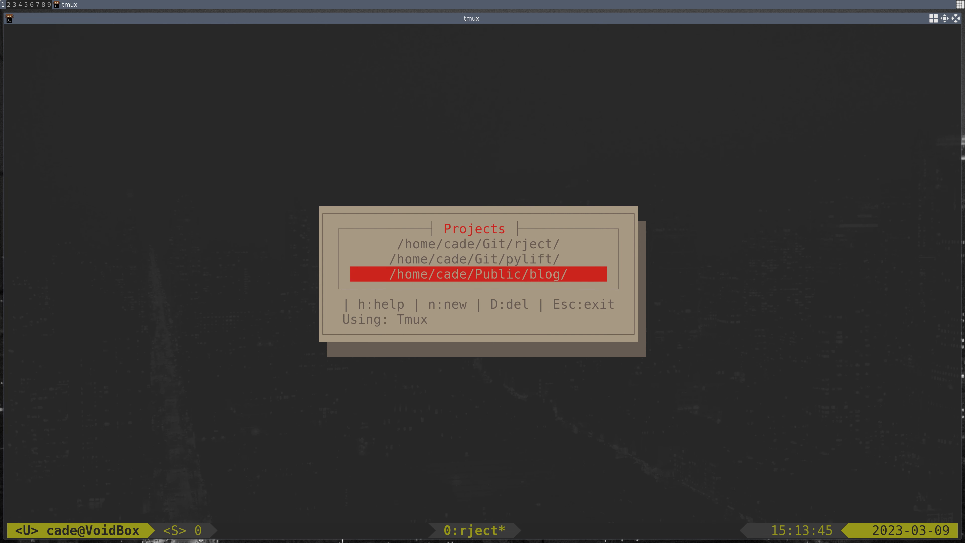
key("Up")
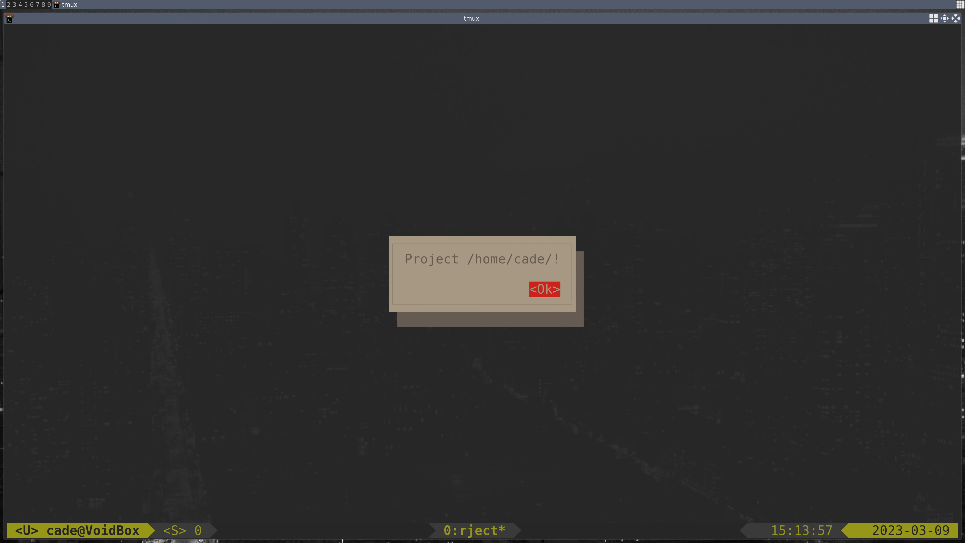
- Acknowledge the notice adding /home/cade/ as a project so a fresh tmux shell window opens
left_click(543, 289)
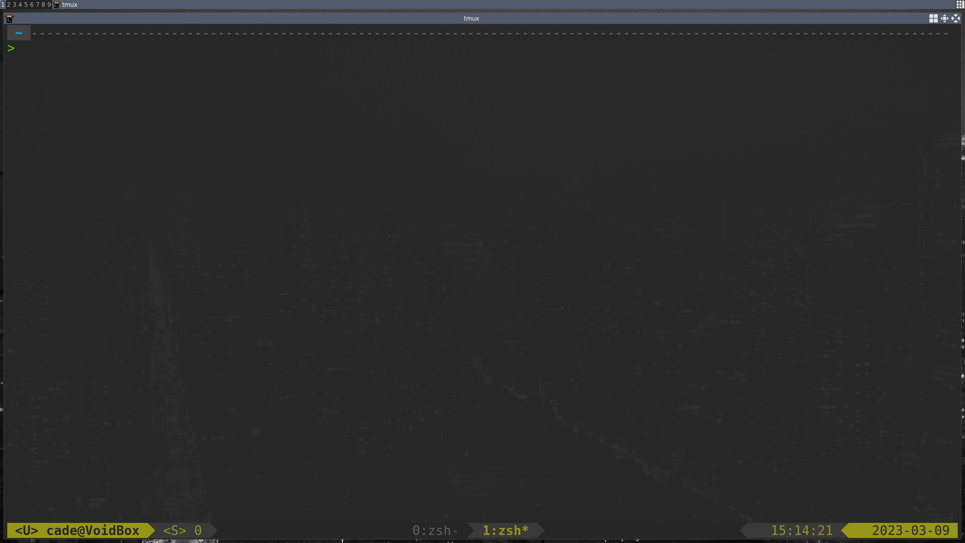
- Confirm with pwd that the shell sits in the rject repository and that code is not found but code-oss is
type("rject")
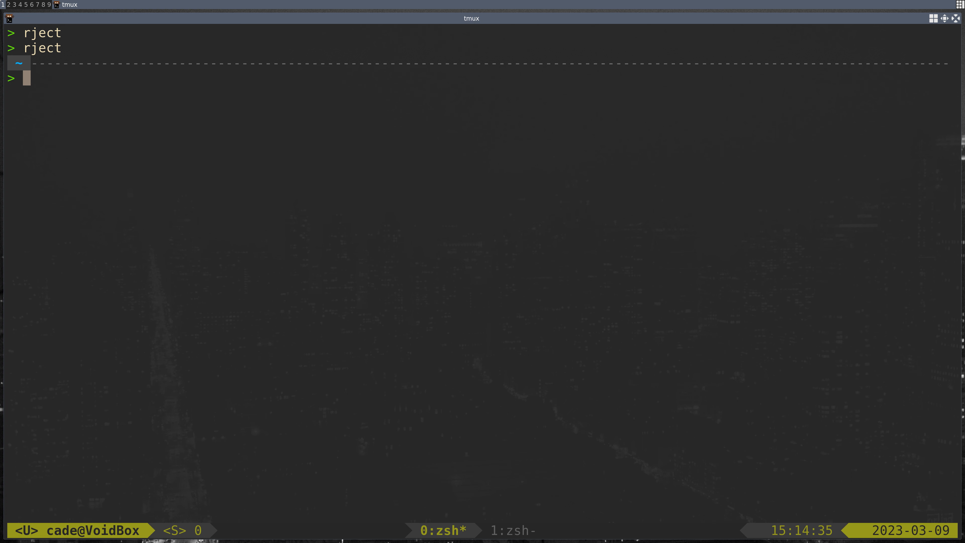
type("pwd")
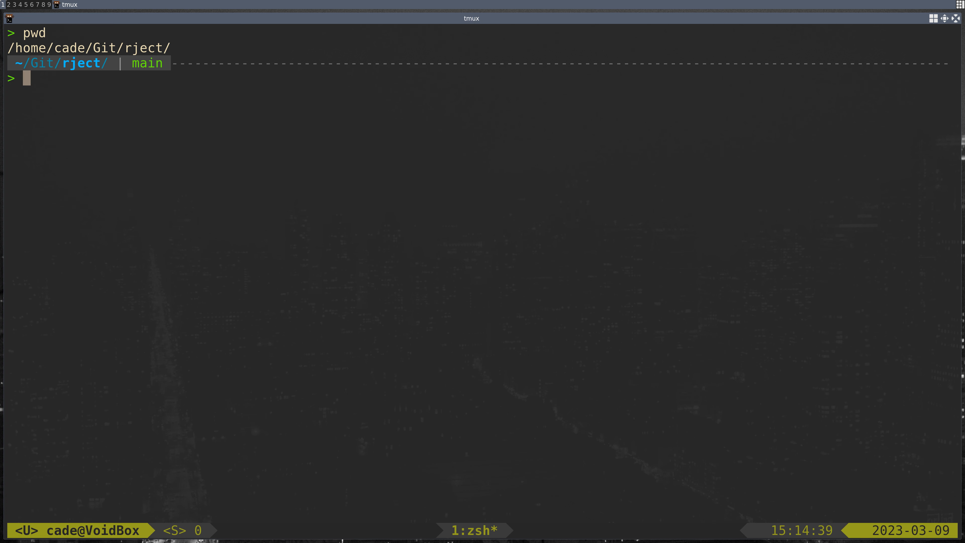
type("code")
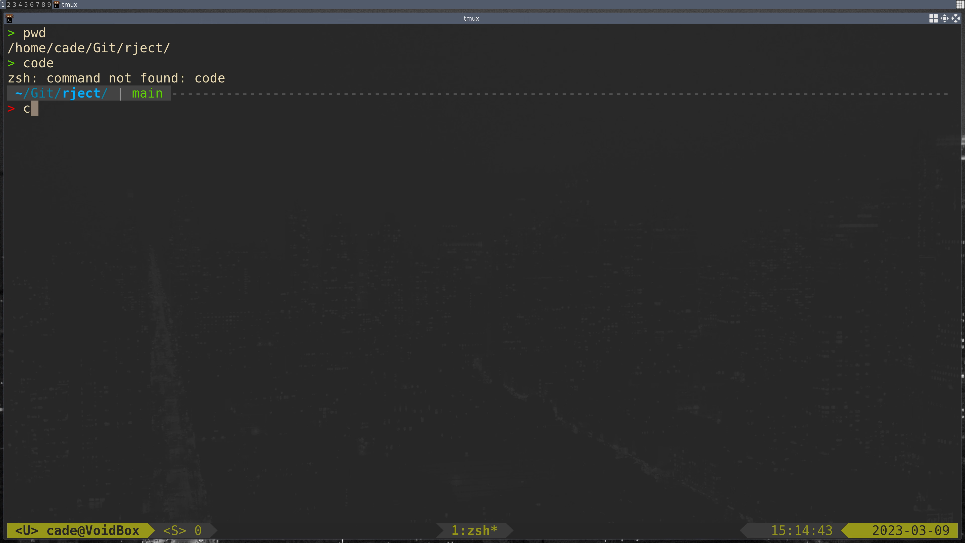
type("ode-oss")
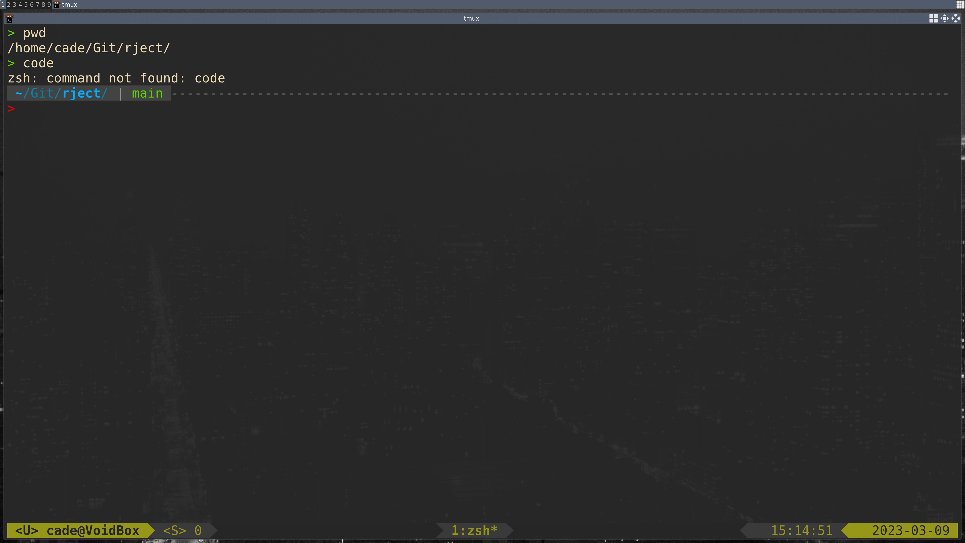
- Run rject with code-oss as the editor, listing rject, pylift and home projects to open in Code
type("rject code")
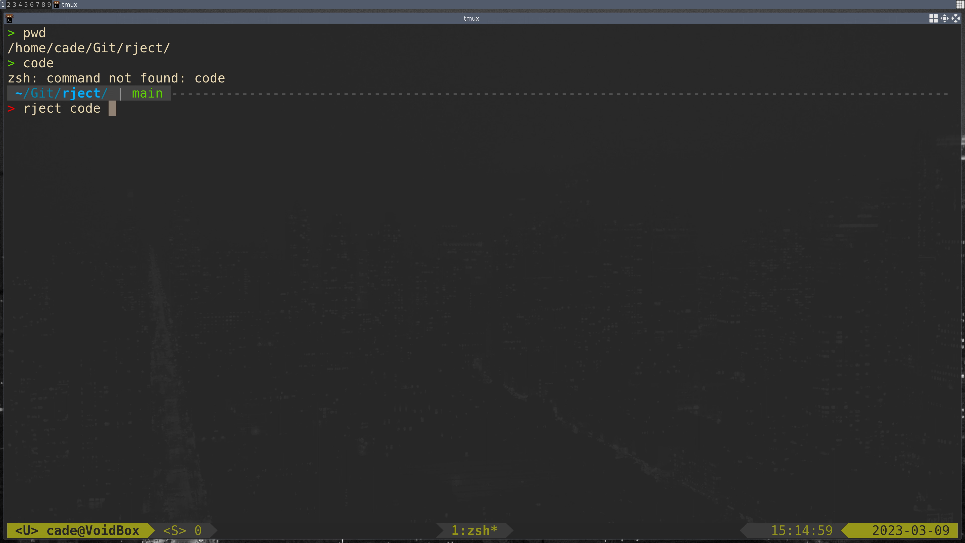
type("add")
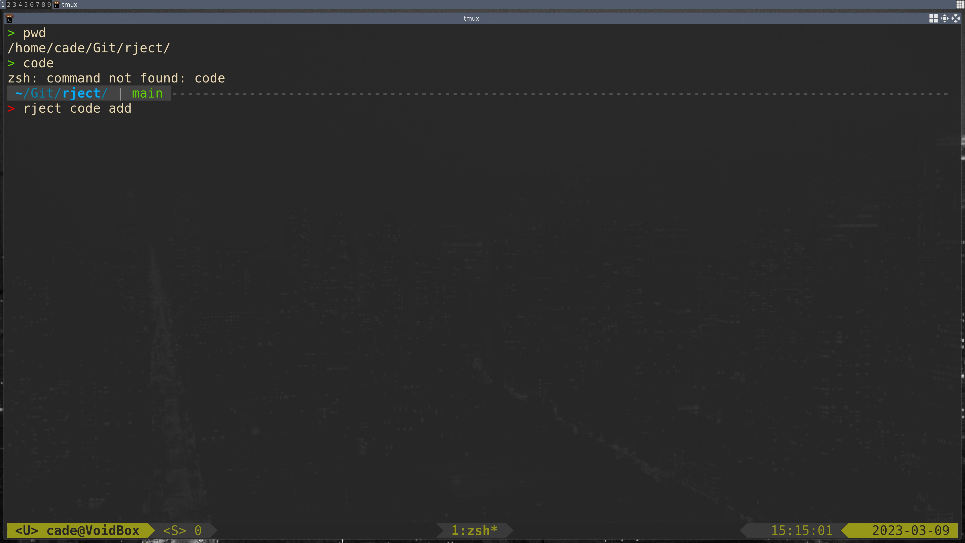
key("BackSpace")
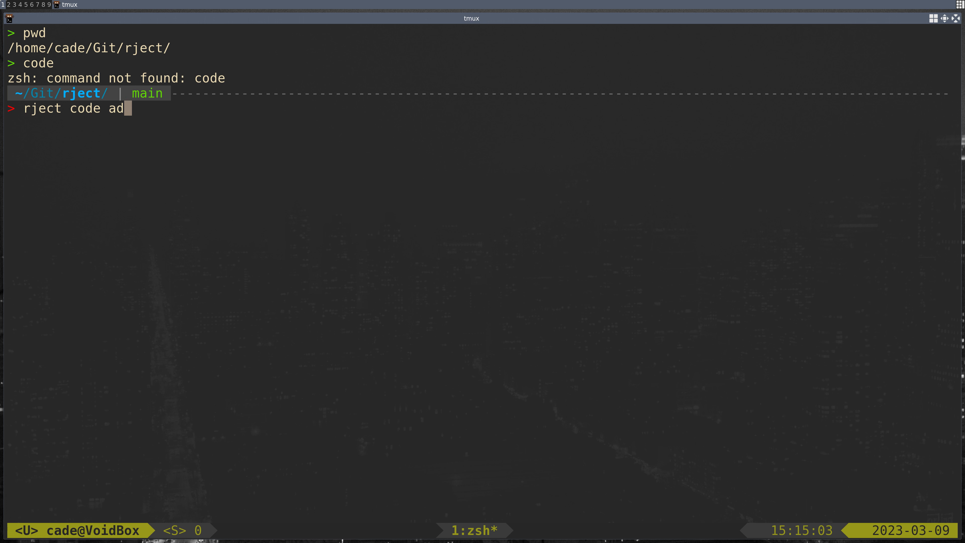
type("-oss")
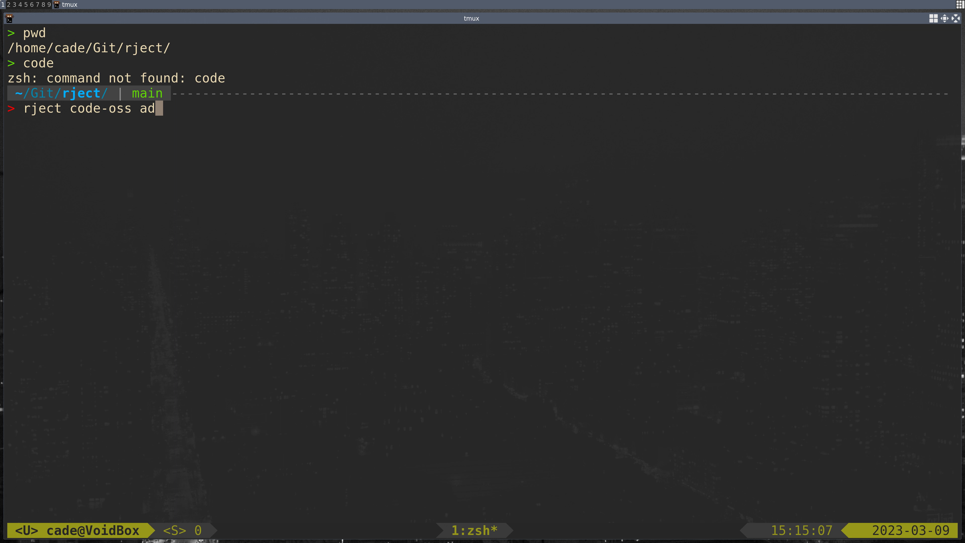
key("BackSpace")
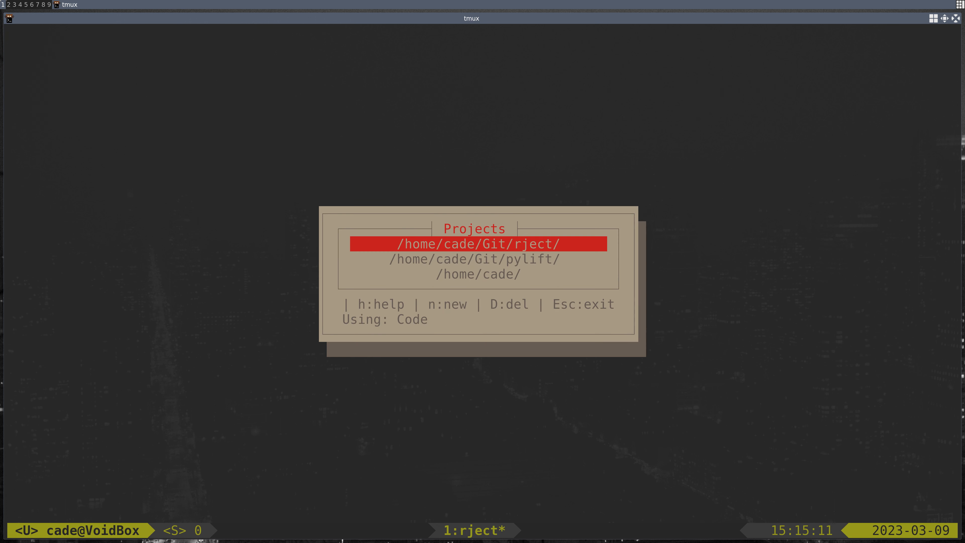
- Open pylift in Code - OSS, trust its authors, and add rject via 'rject code-oss add' into one untitled workspace
key("Down")
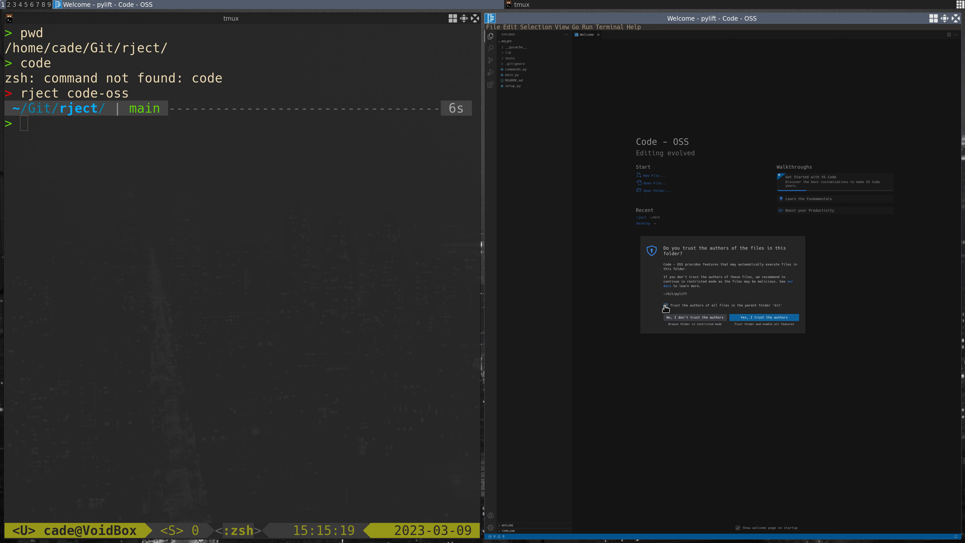
left_click(763, 317)
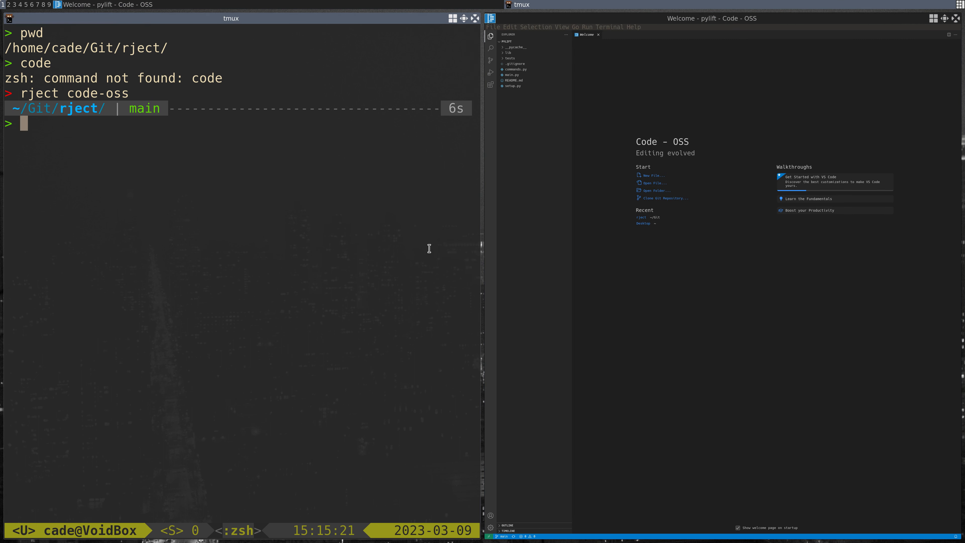
mouse_move(356, 237)
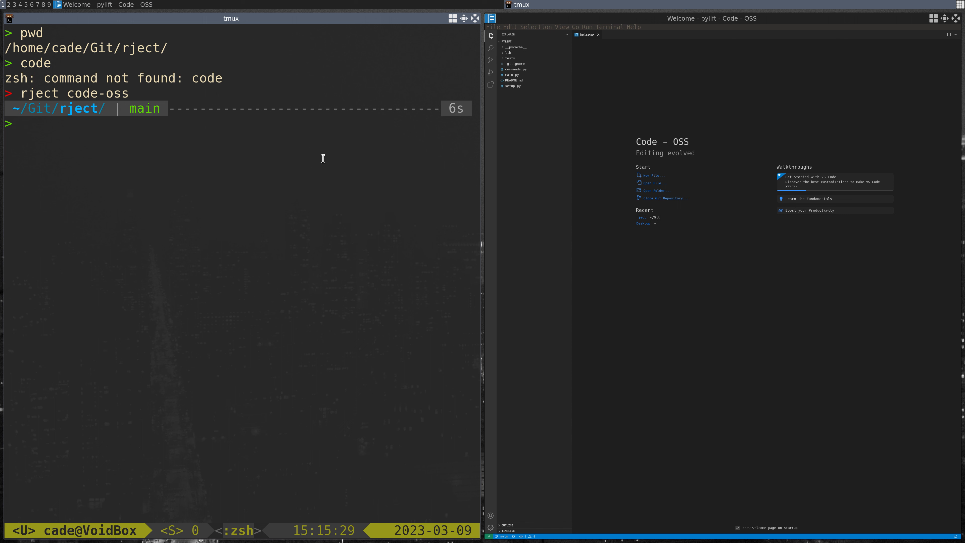
type("rject code-oss add")
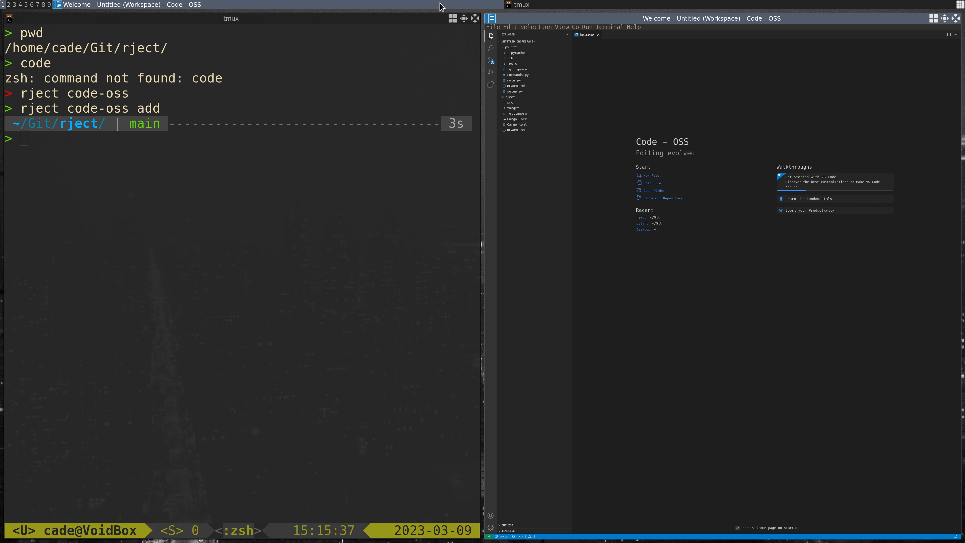
- Expand the rject and pylift folders in the Explorer, then close the workspace with 'Don't Save'
left_click(509, 97)
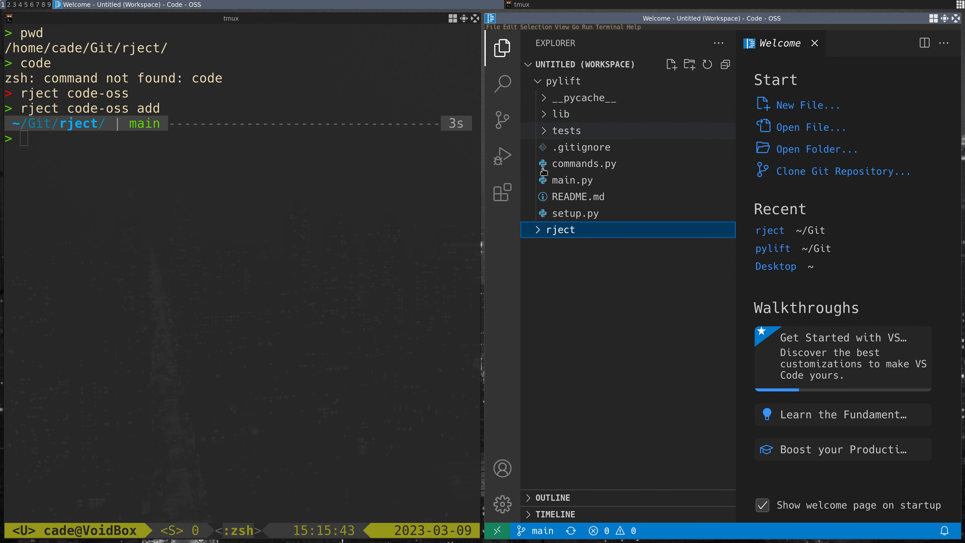
left_click(561, 81)
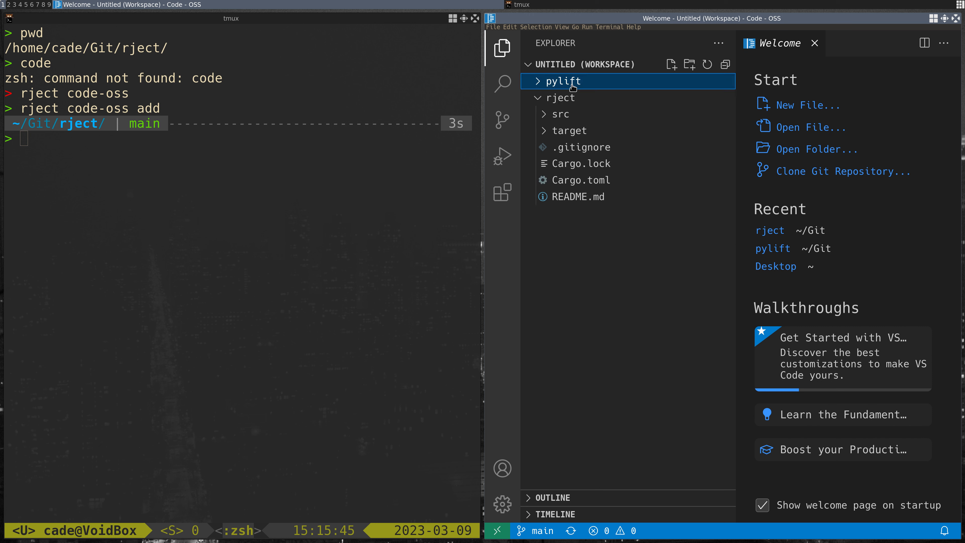
left_click(561, 81)
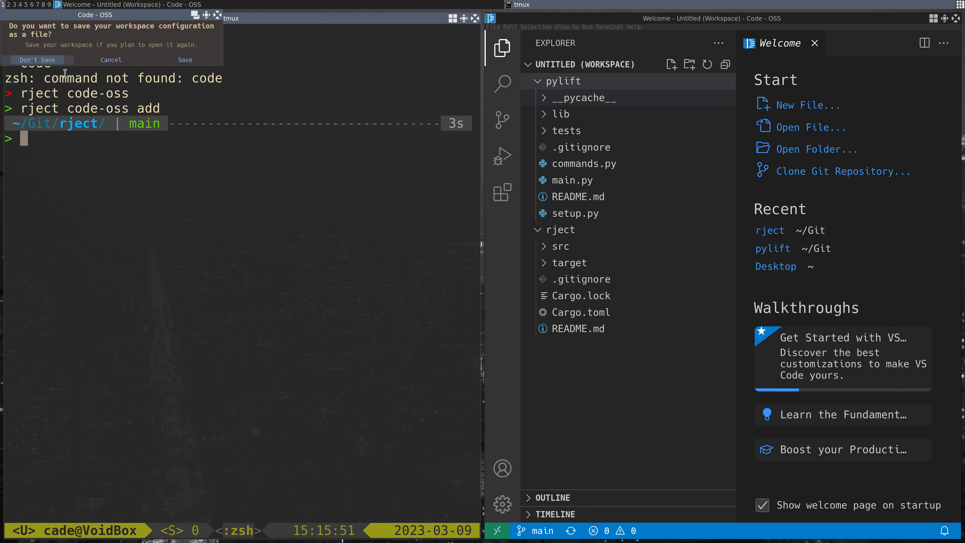
left_click(37, 60)
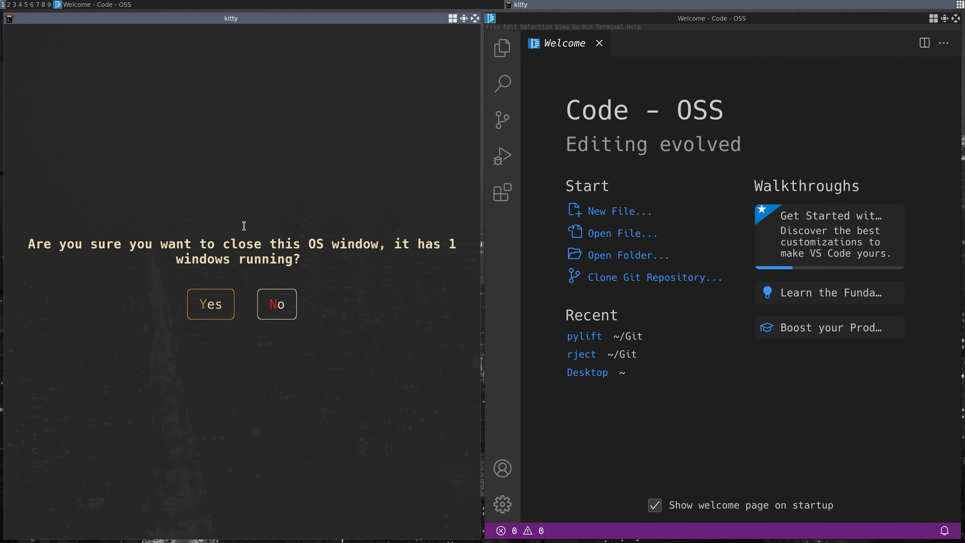
- Confirm closing the kitty window and start a new integrated terminal from the Terminal menu
left_click(276, 304)
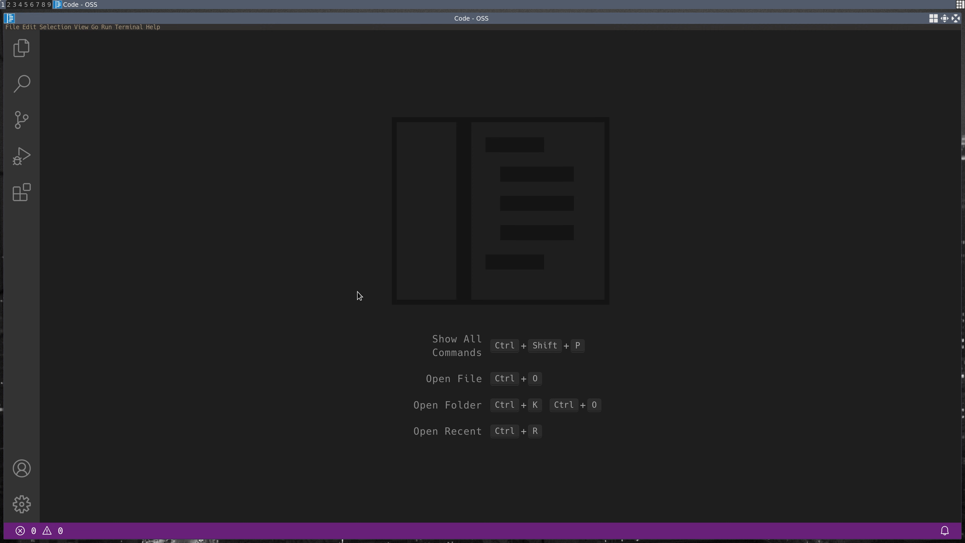
mouse_move(294, 201)
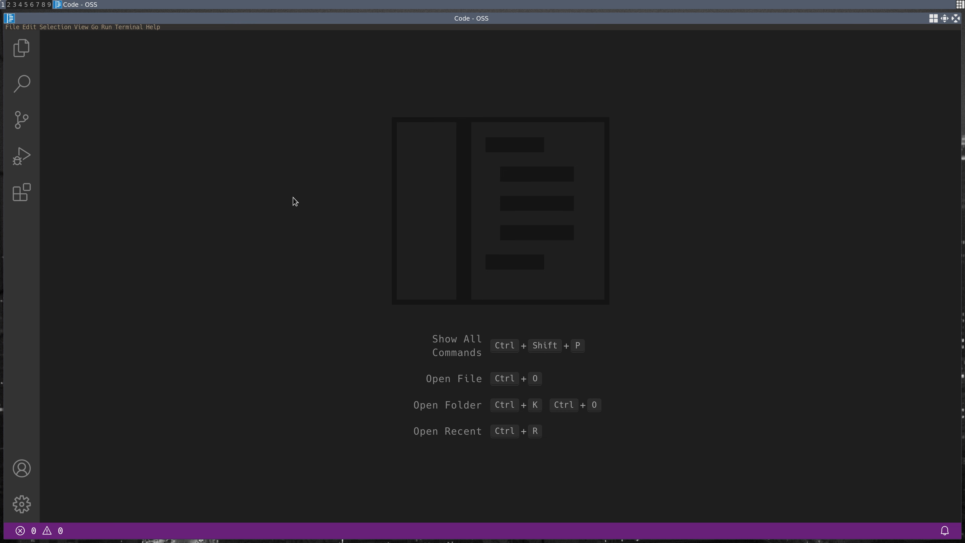
left_click(129, 26)
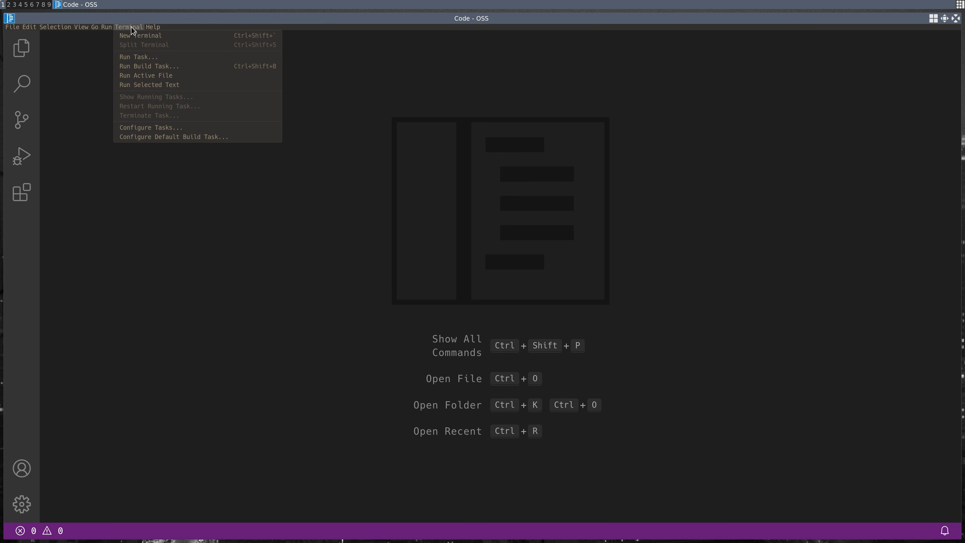
mouse_move(139, 35)
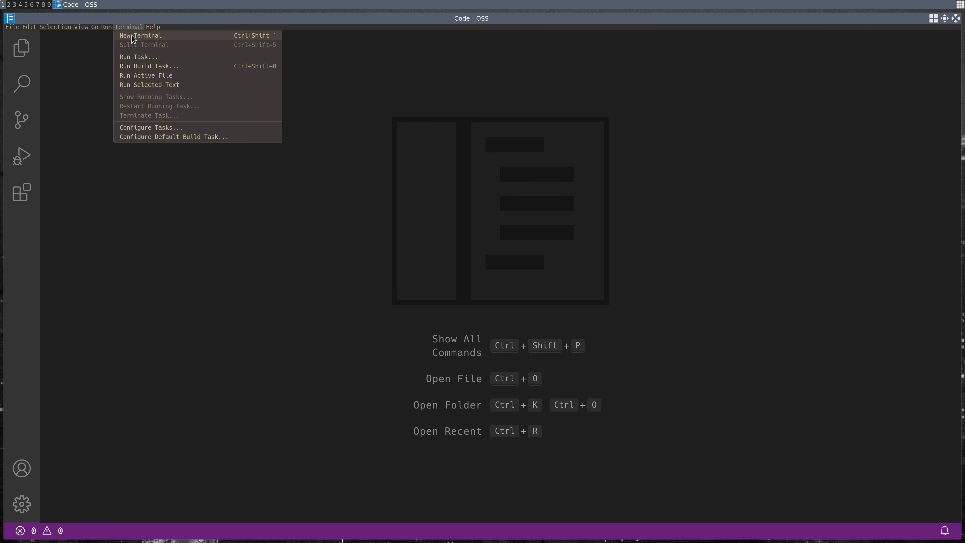
left_click(231, 291)
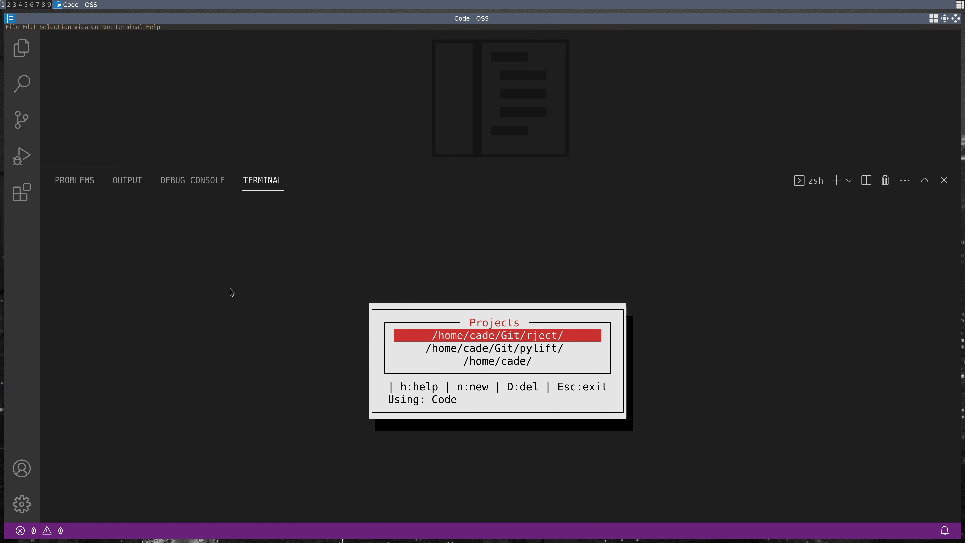
- Run rject to add pylift to a new untitled workspace and show its folder list in the Explorer
key("Down")
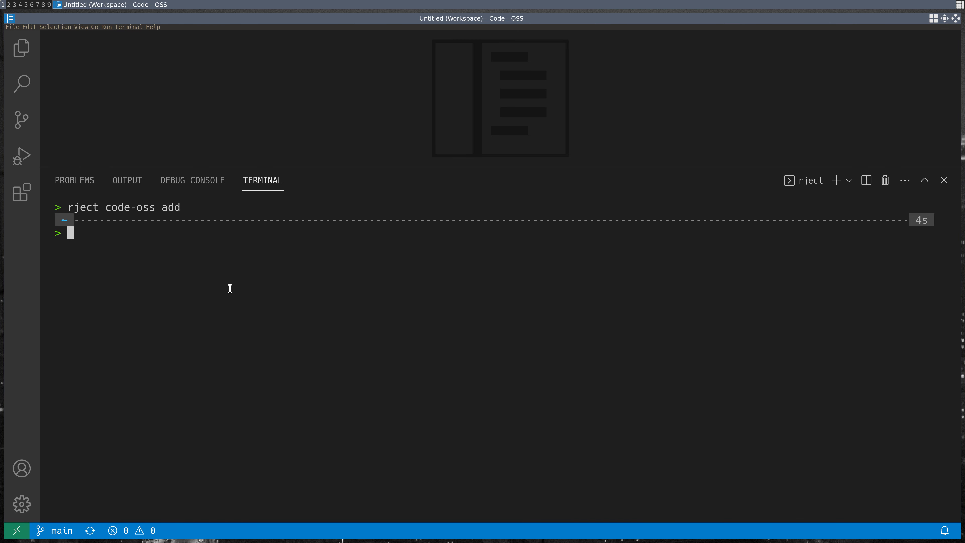
left_click(21, 48)
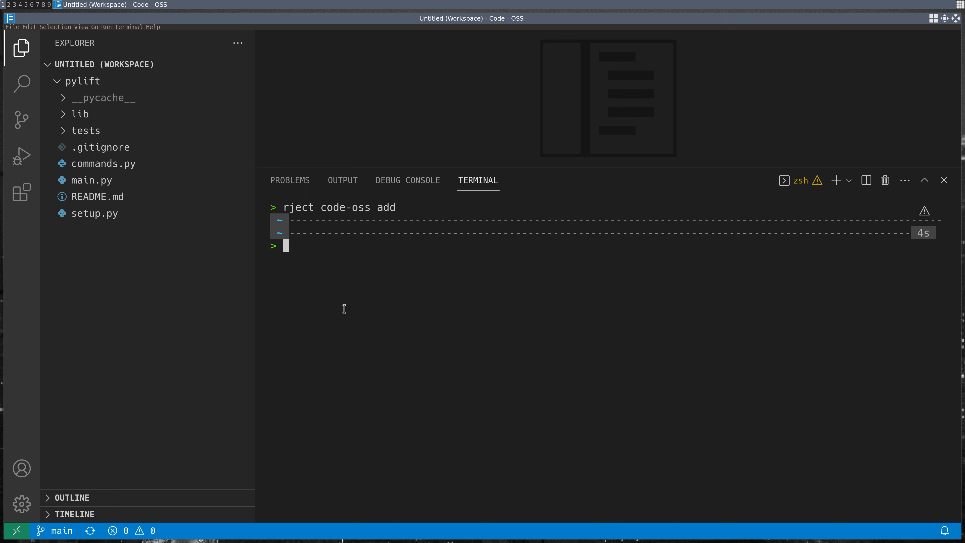
mouse_move(360, 296)
type("ki")
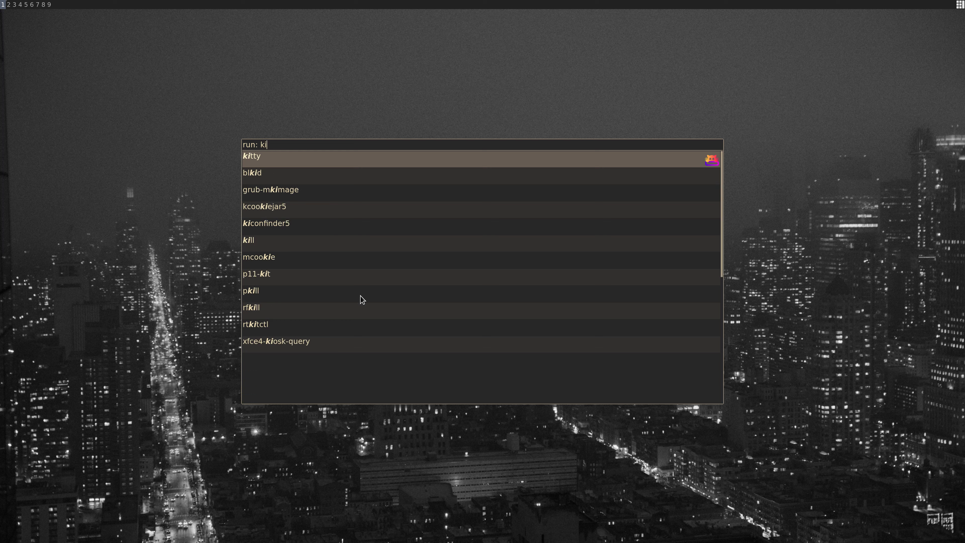
- Start a new kitty terminal at the home directory from the app launcher and begin typing a command
key("Return")
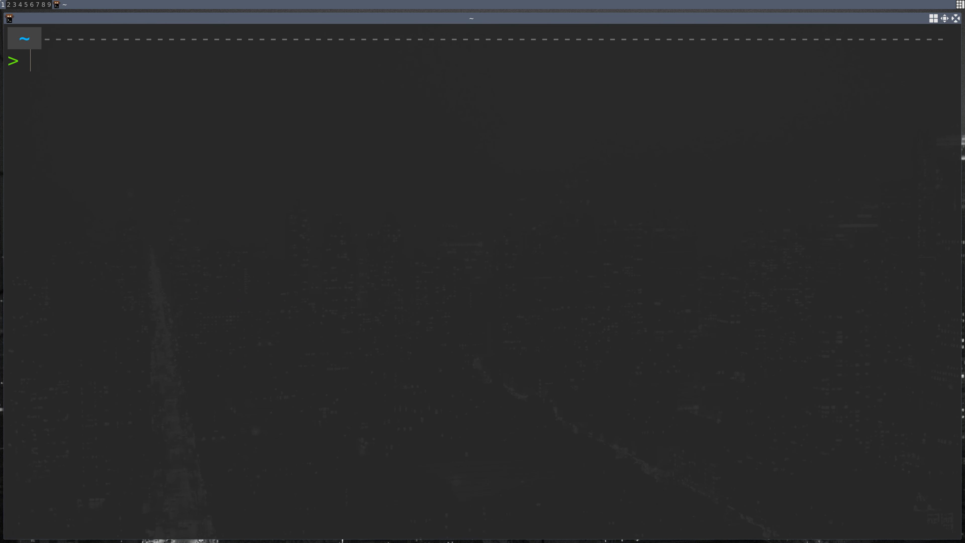
type("t")
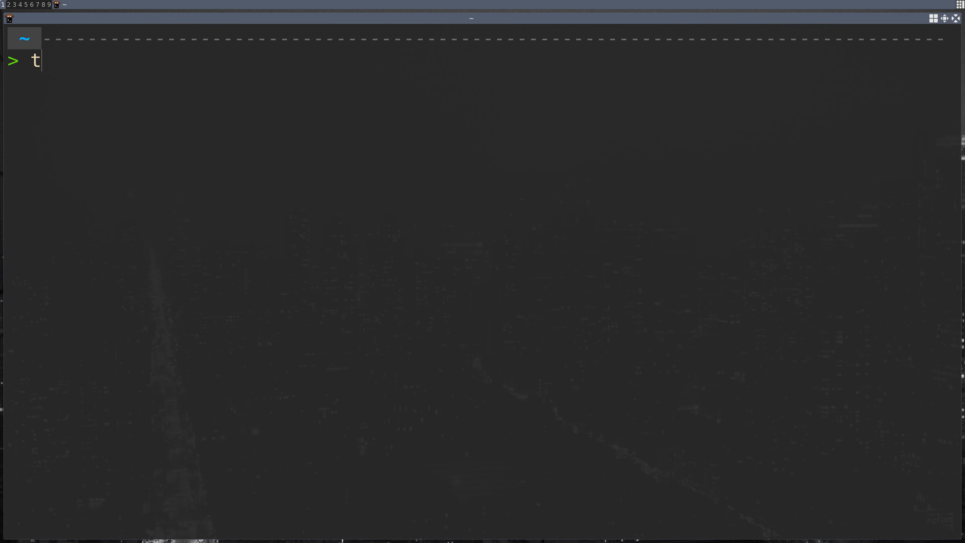